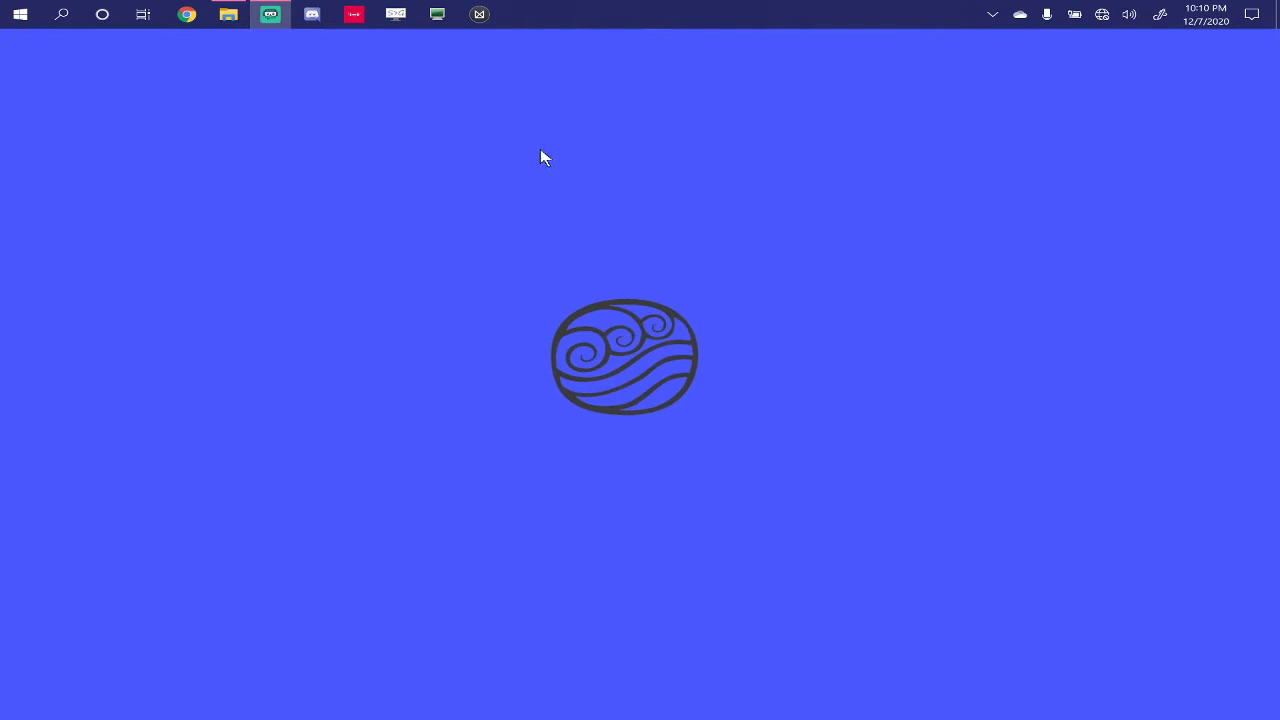
pyautogui.moveTo(538, 185)
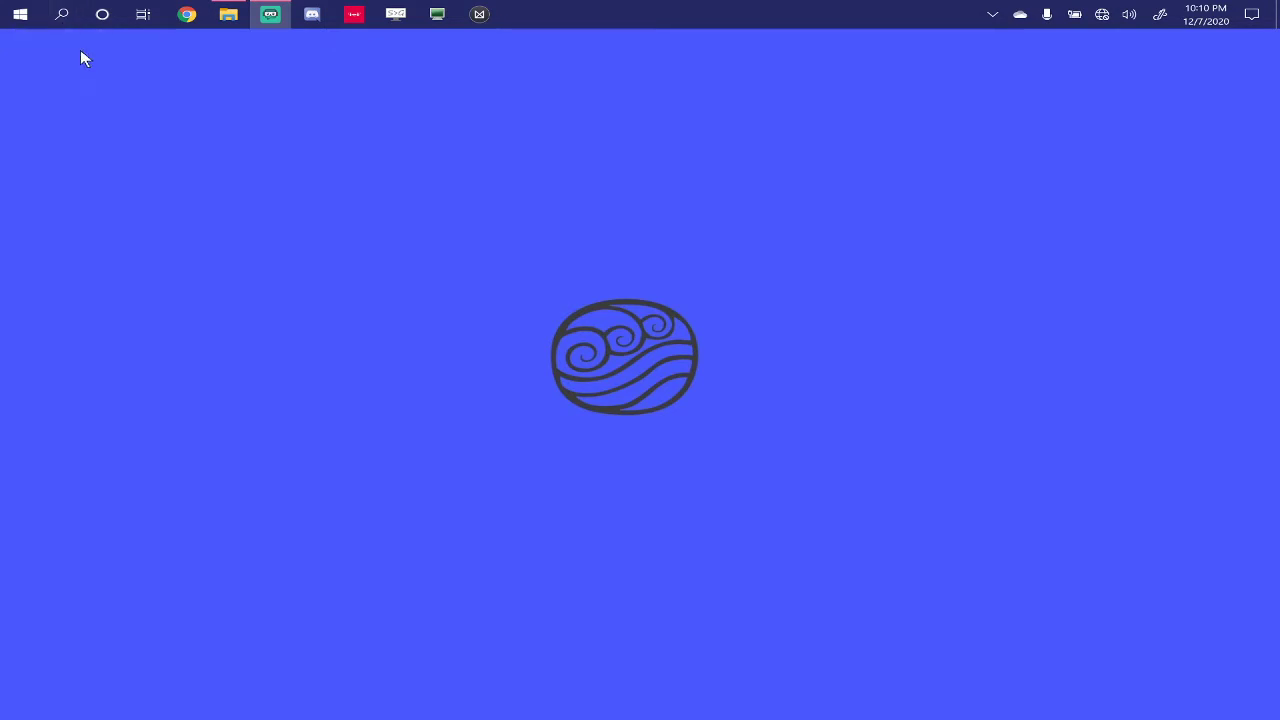
# - Open Control Panel's adapter settings via Network and Internet and Network and Sharing Center
pyautogui.click(62, 14)
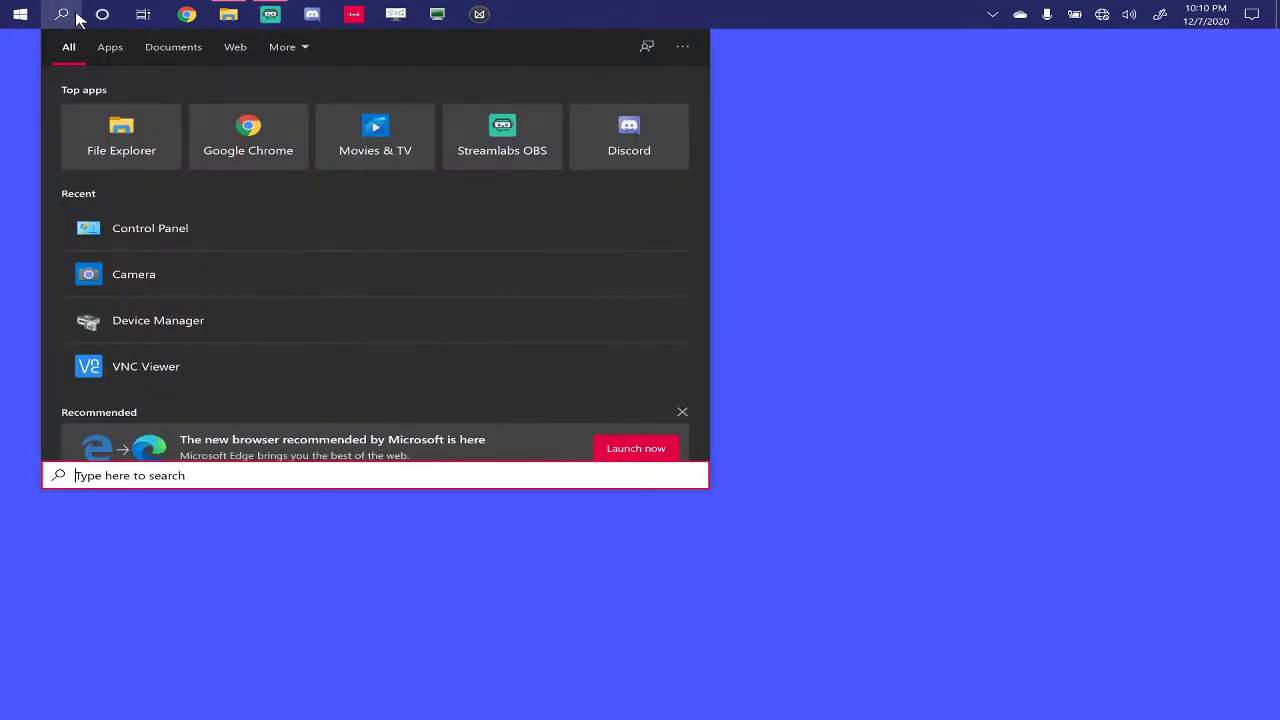
pyautogui.click(149, 228)
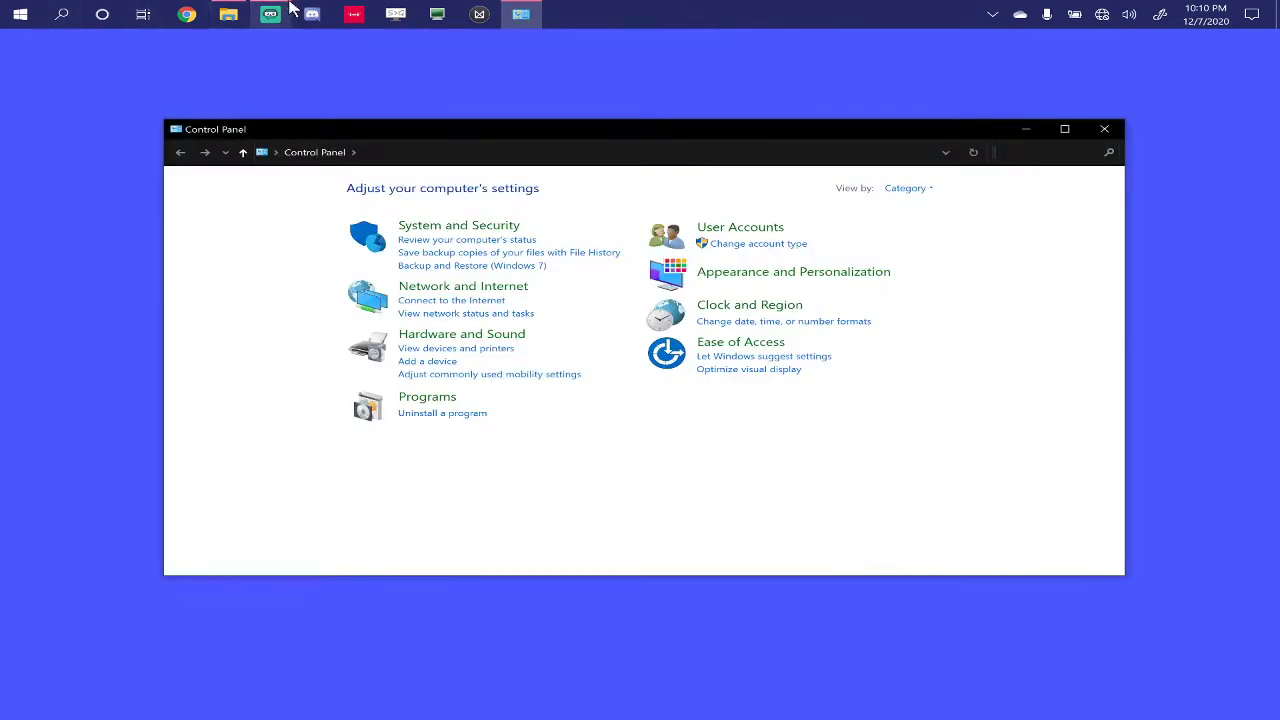
pyautogui.moveTo(462, 286)
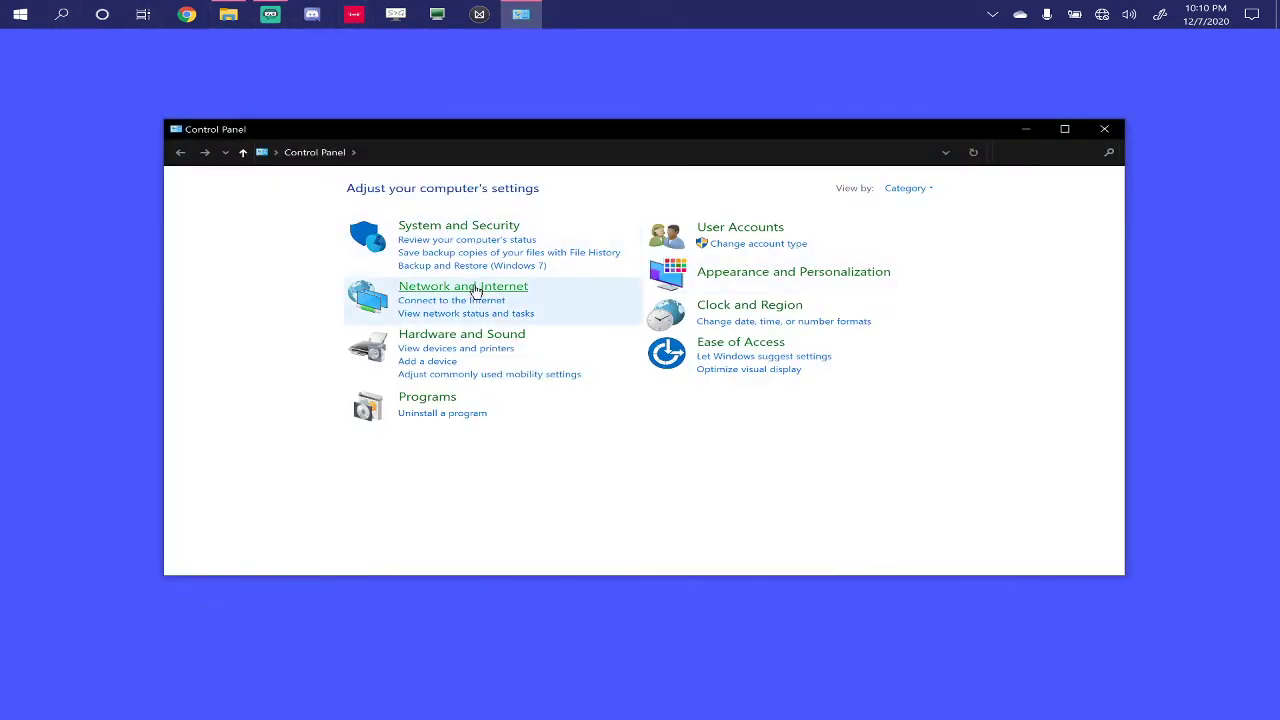
pyautogui.click(463, 286)
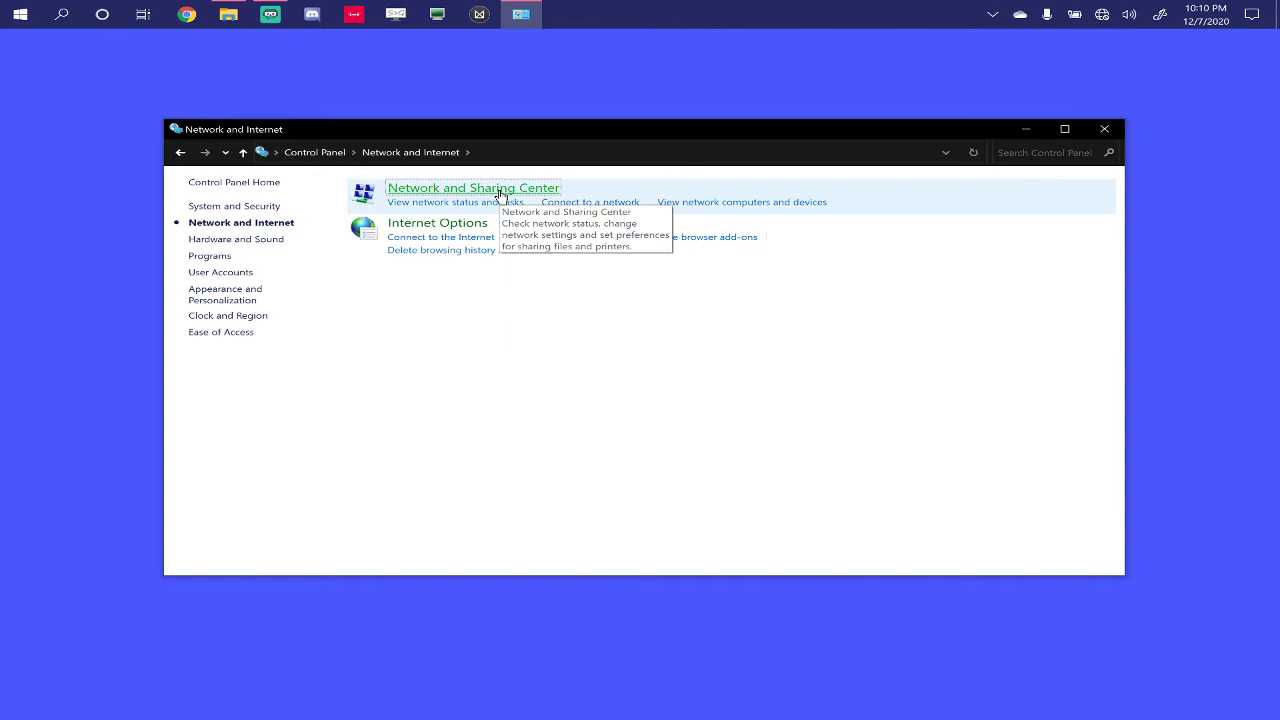
pyautogui.click(472, 188)
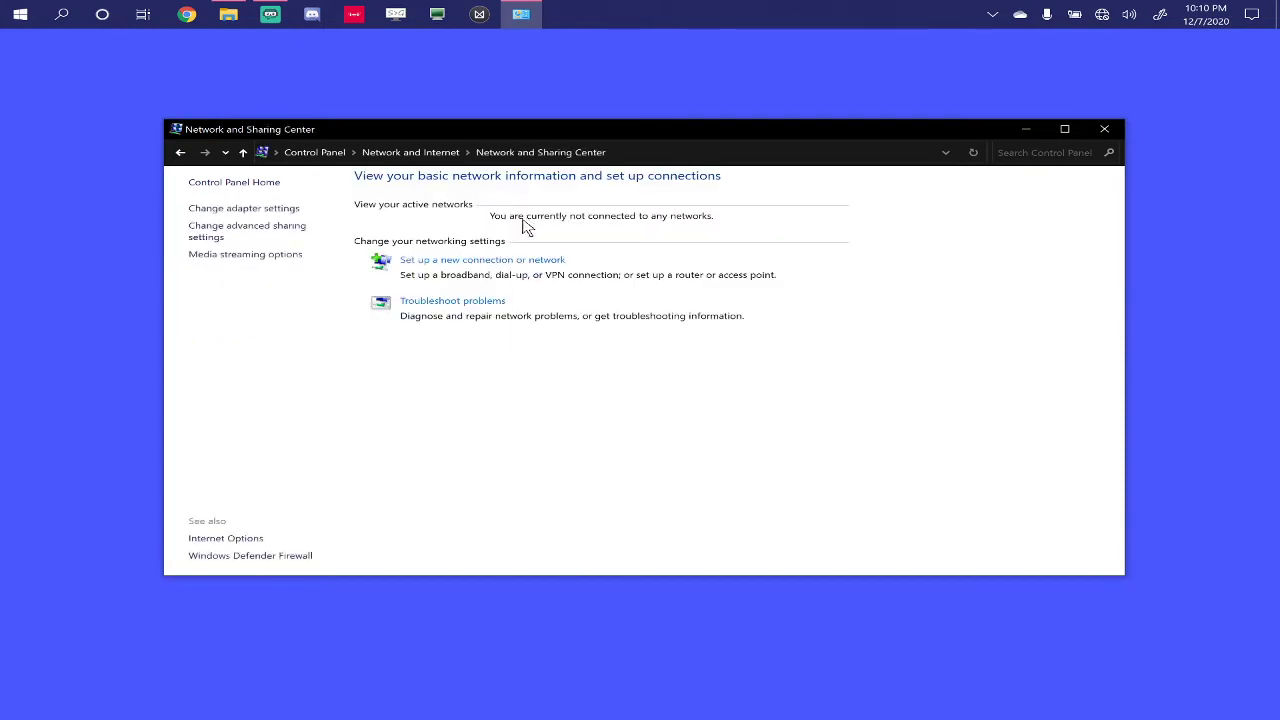
pyautogui.click(244, 208)
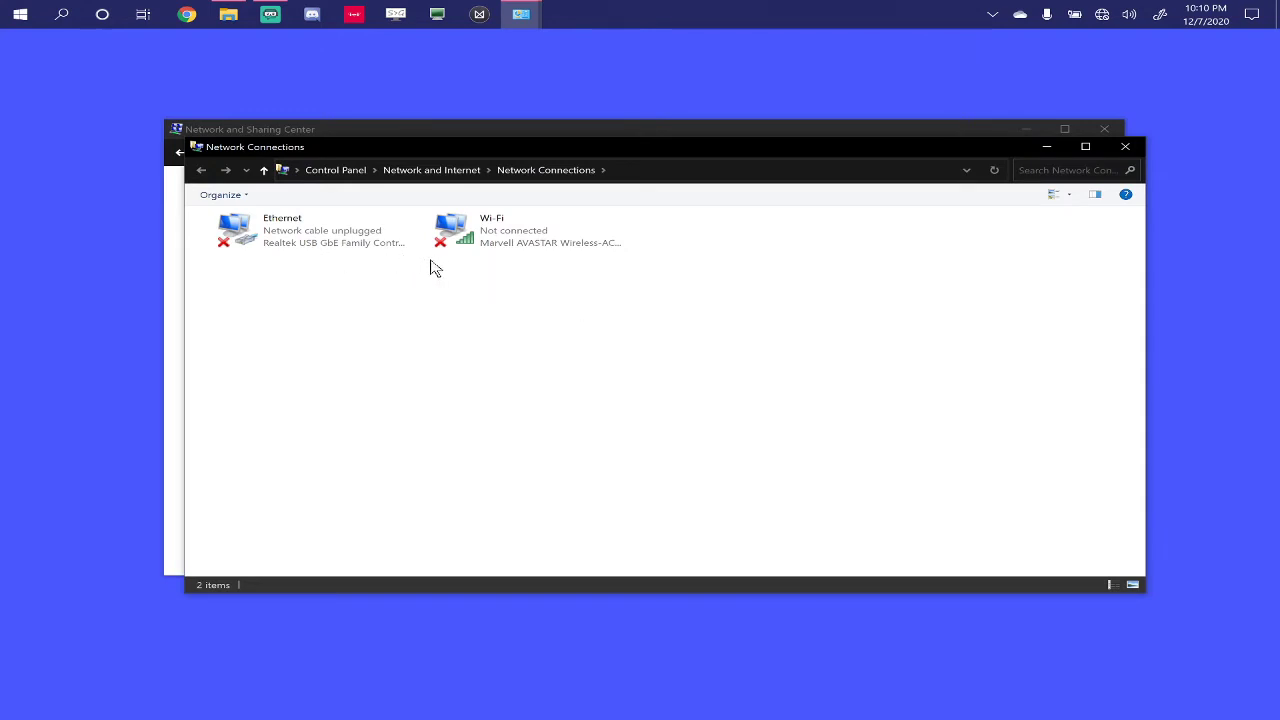
pyautogui.moveTo(345, 245)
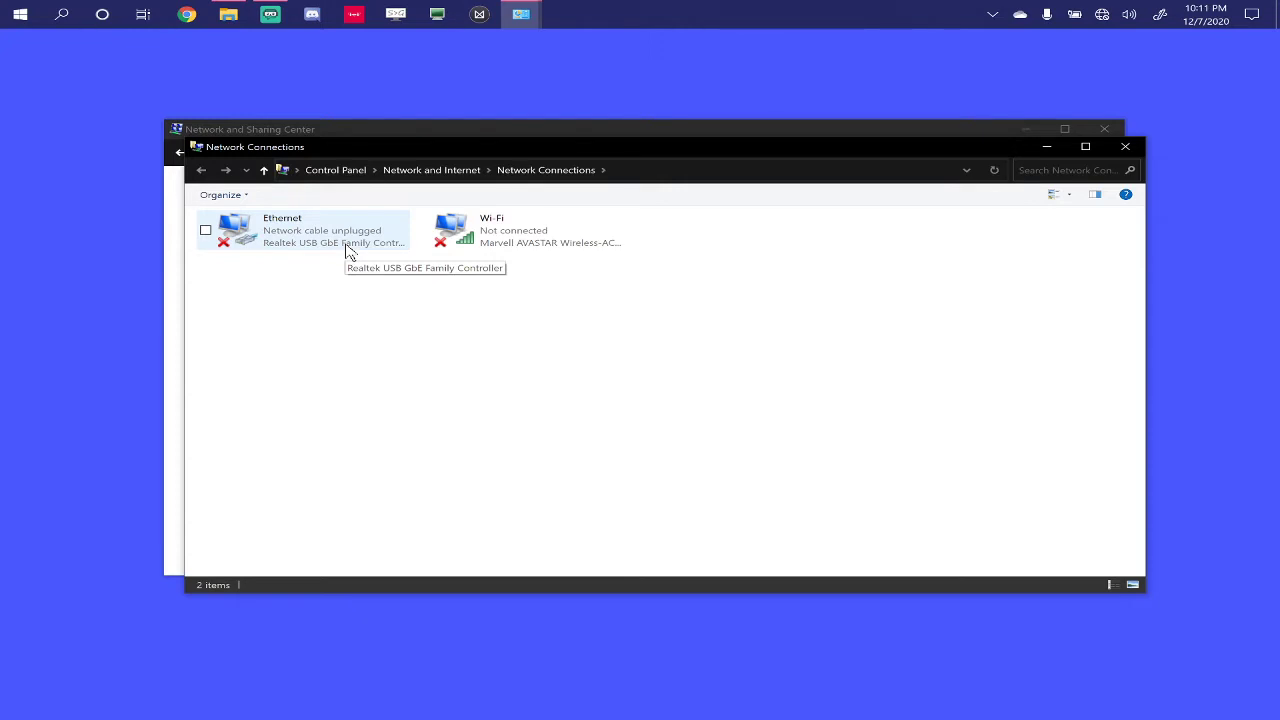
pyautogui.moveTo(405, 195)
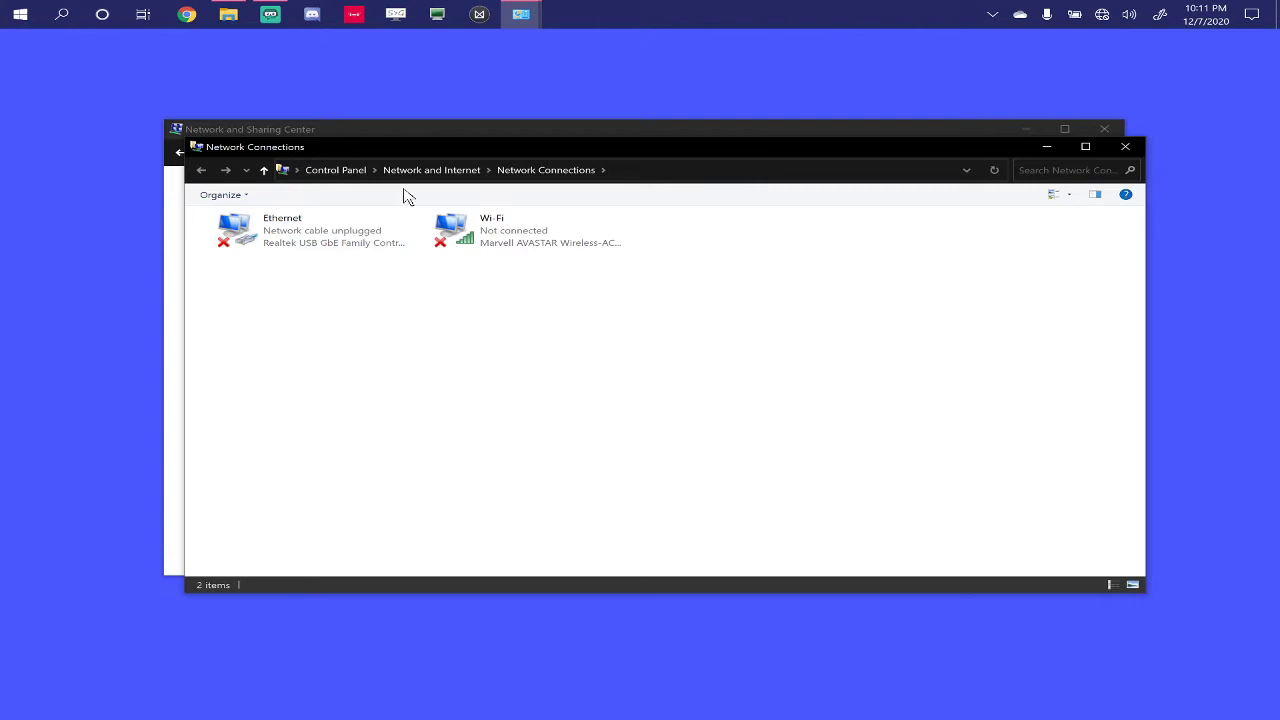
pyautogui.moveTo(500, 235)
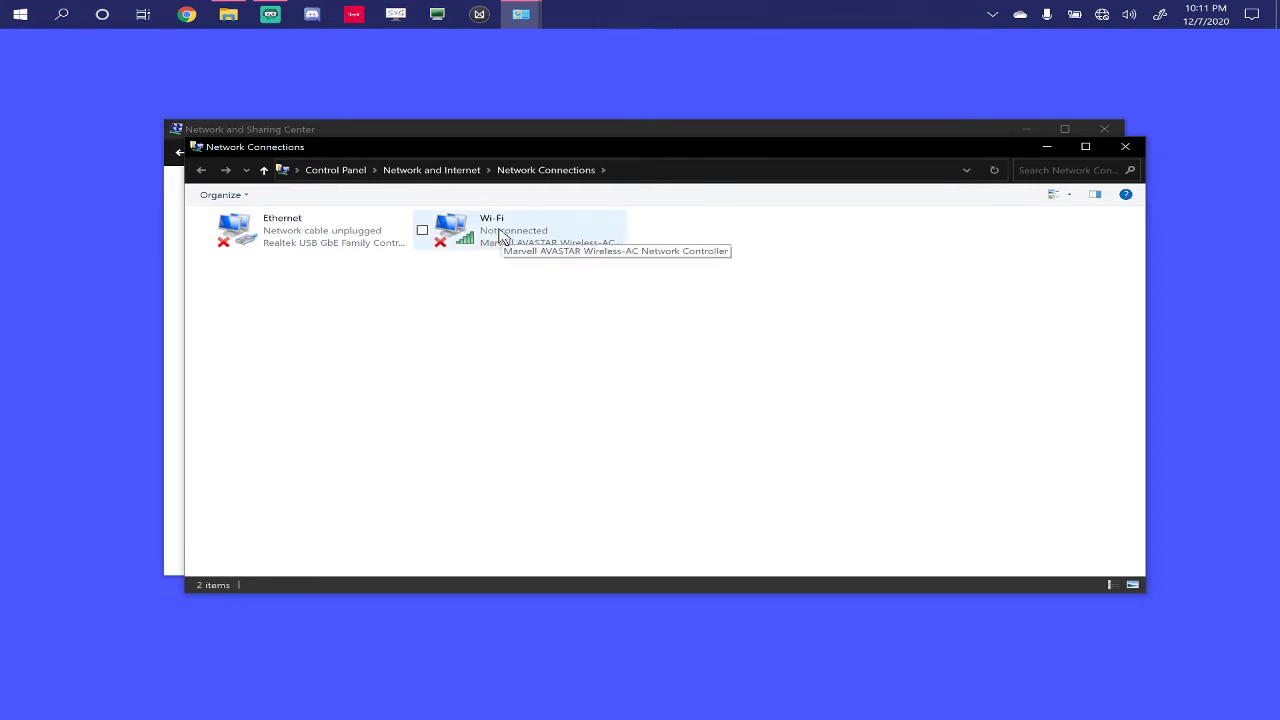
pyautogui.moveTo(510, 253)
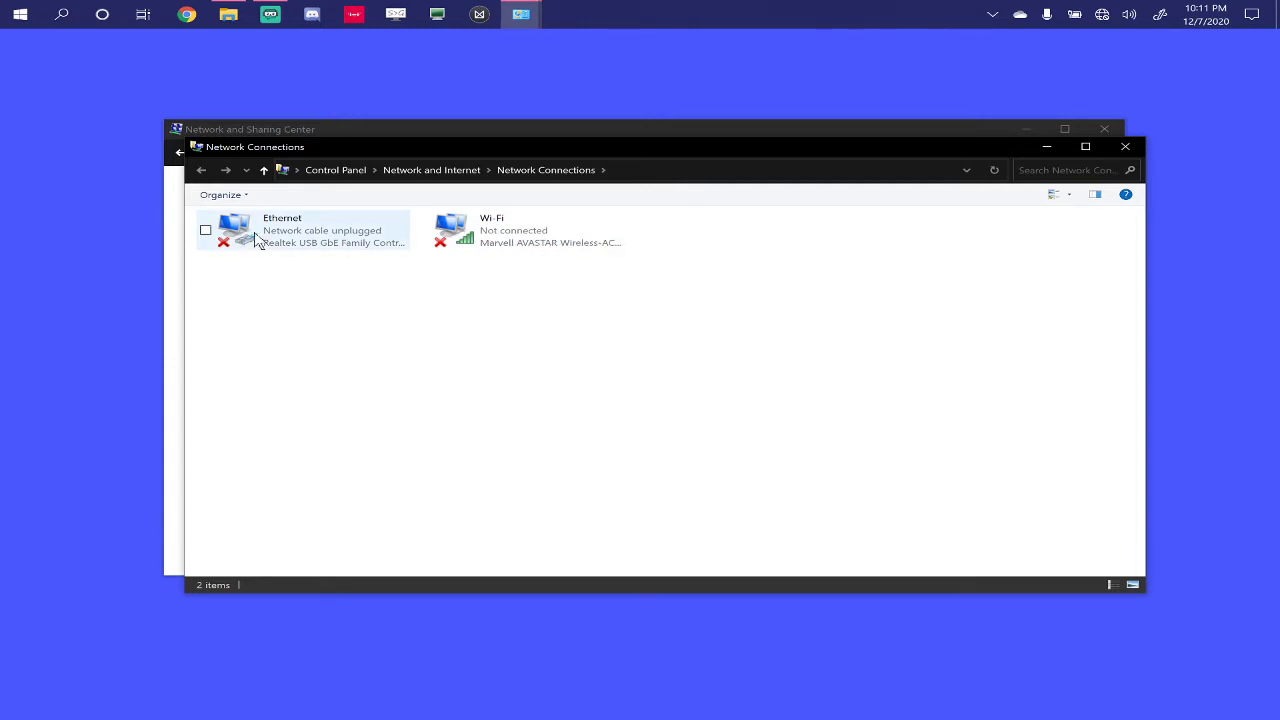
pyautogui.moveTo(258, 240)
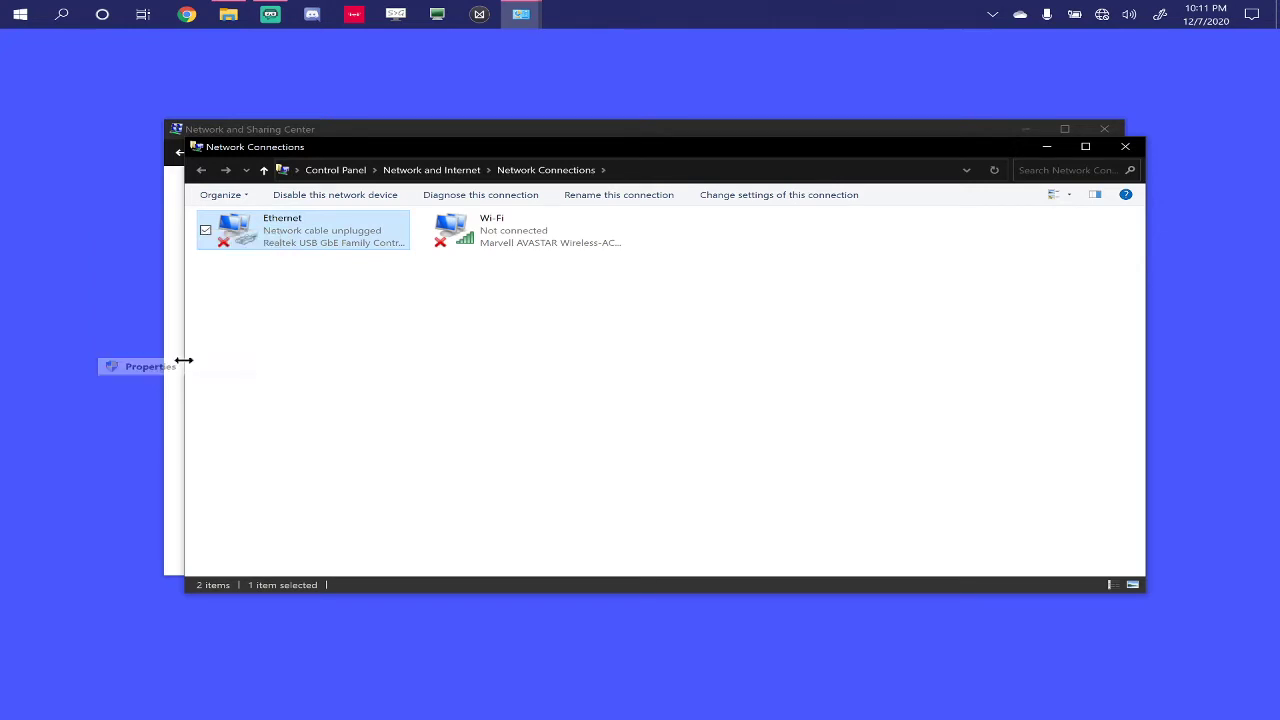
# - Open Ethernet's Internet Protocol Version 4 properties and select 'Use the following IP address'
pyautogui.click(148, 366)
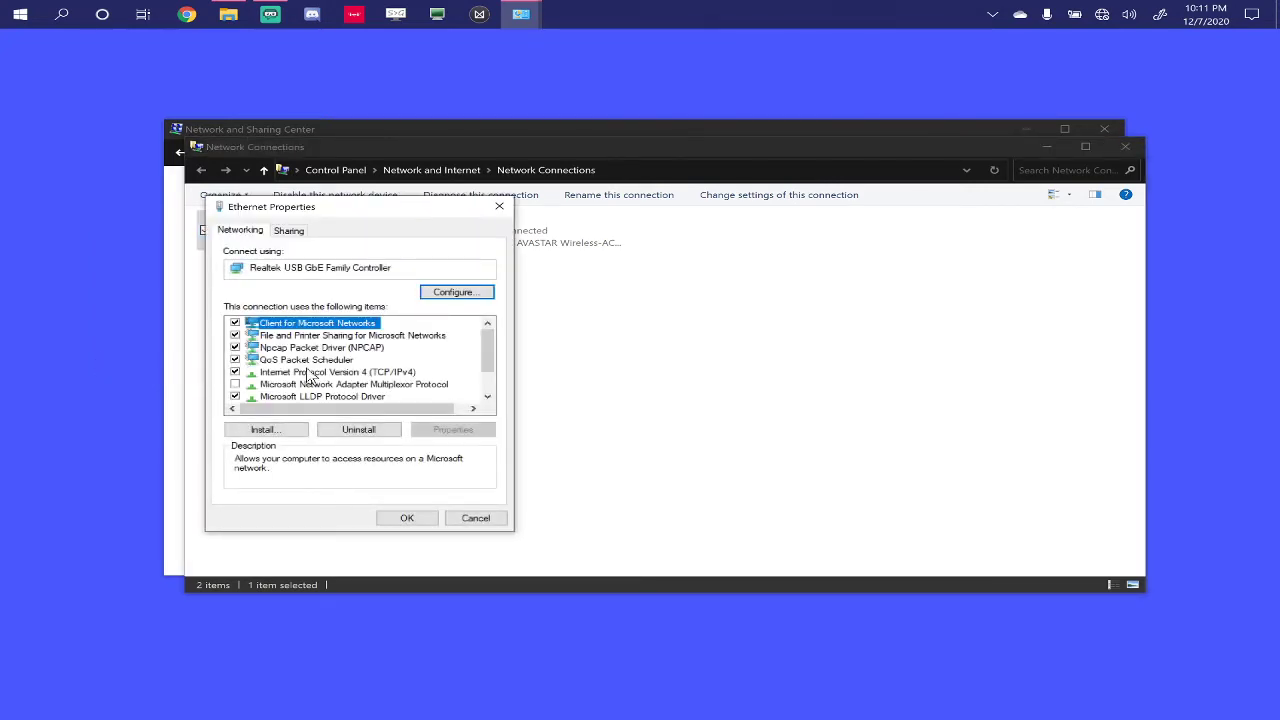
pyautogui.click(338, 372)
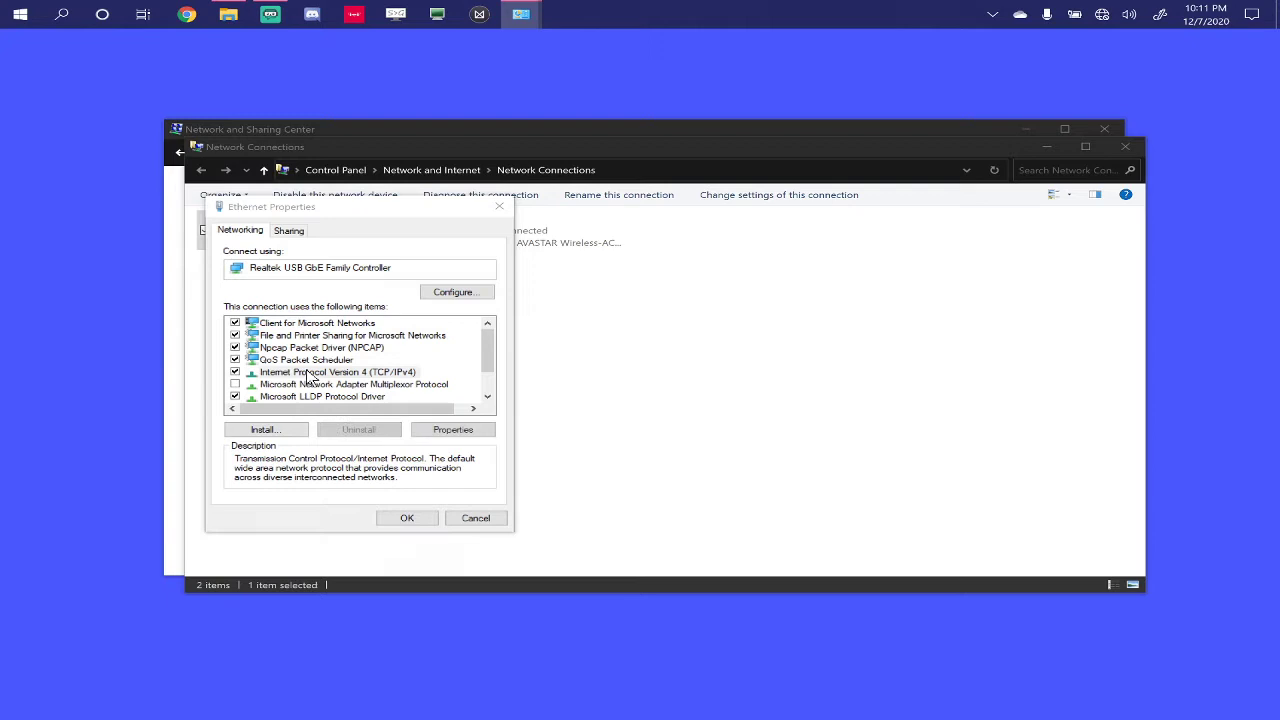
pyautogui.click(452, 429)
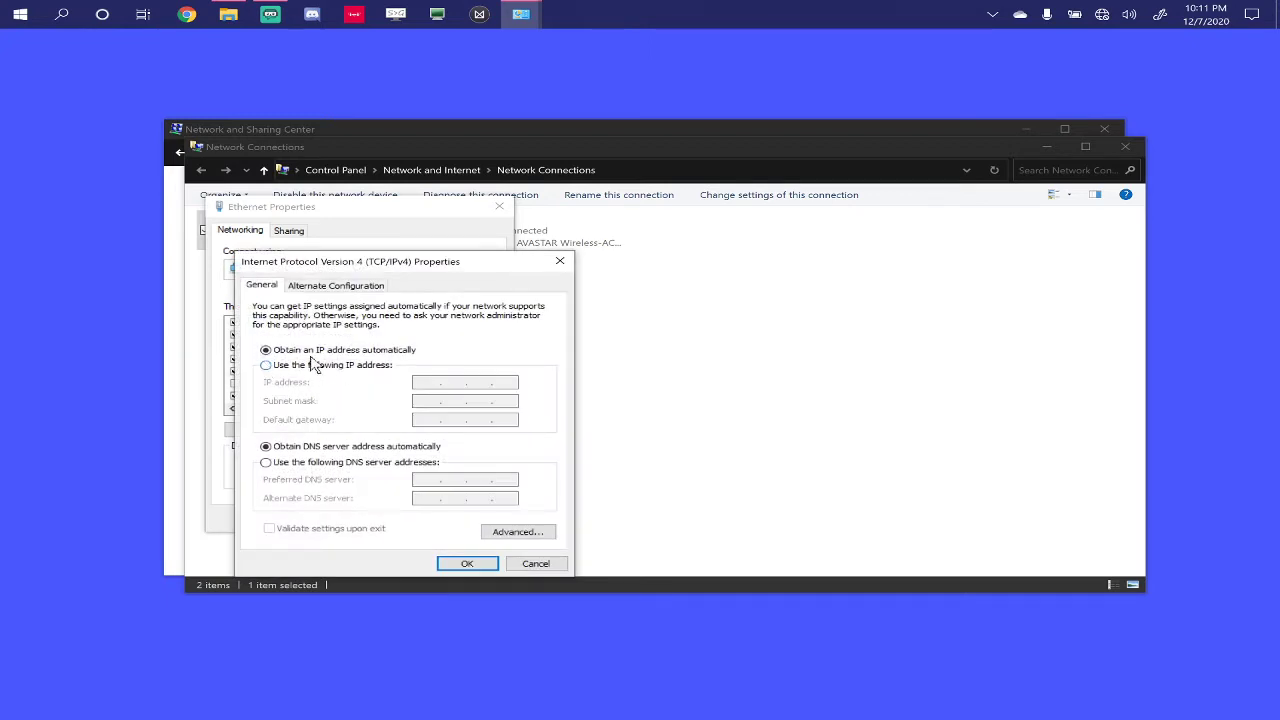
pyautogui.moveTo(388, 375)
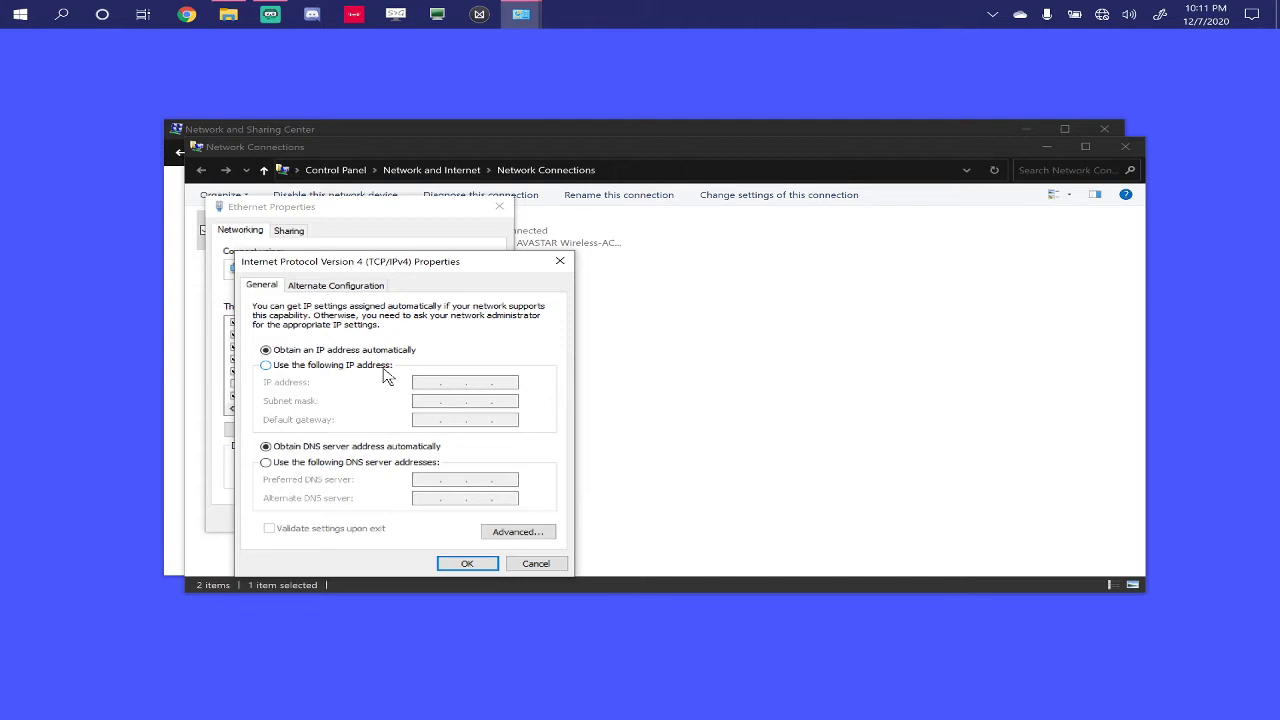
pyautogui.moveTo(450, 277)
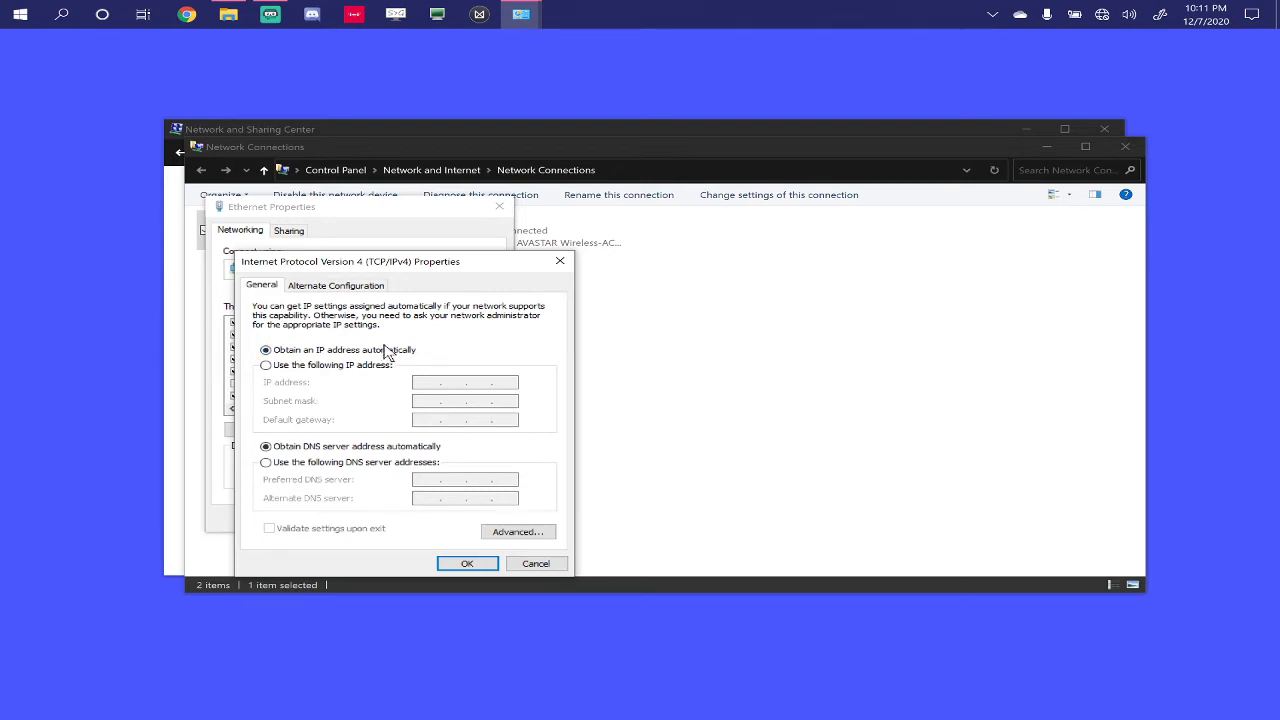
pyautogui.moveTo(398, 347)
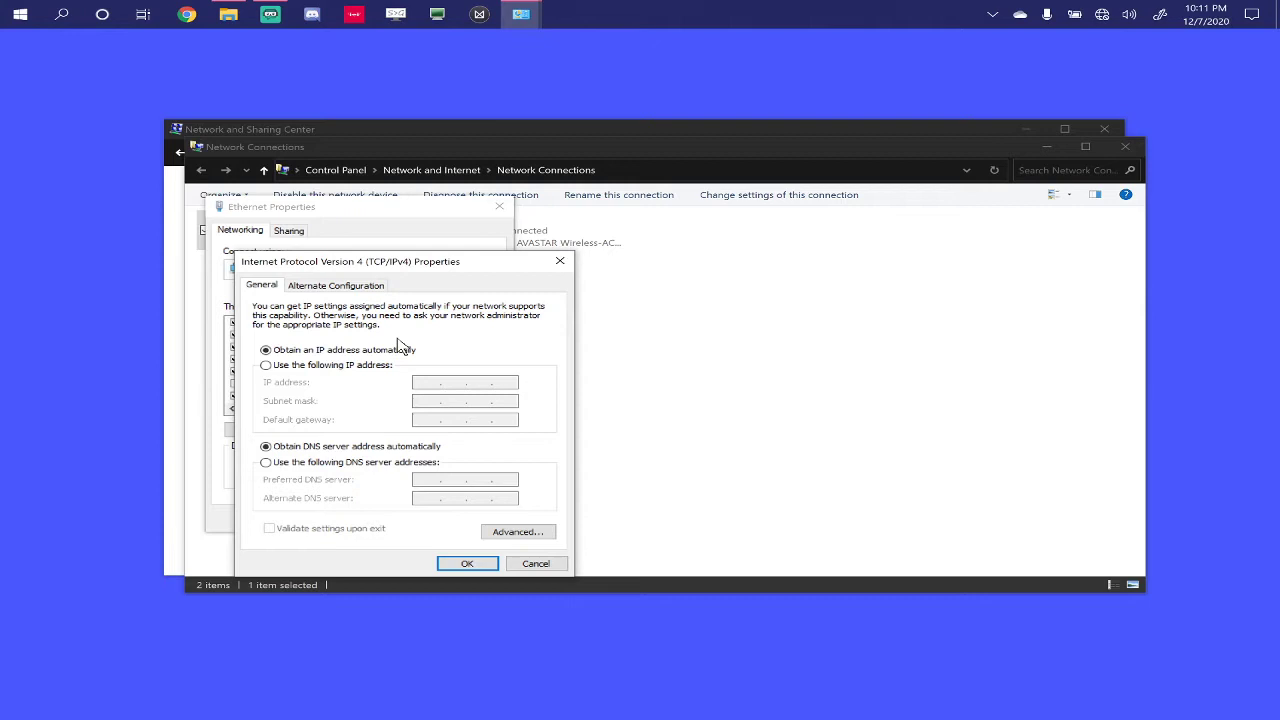
pyautogui.moveTo(584, 436)
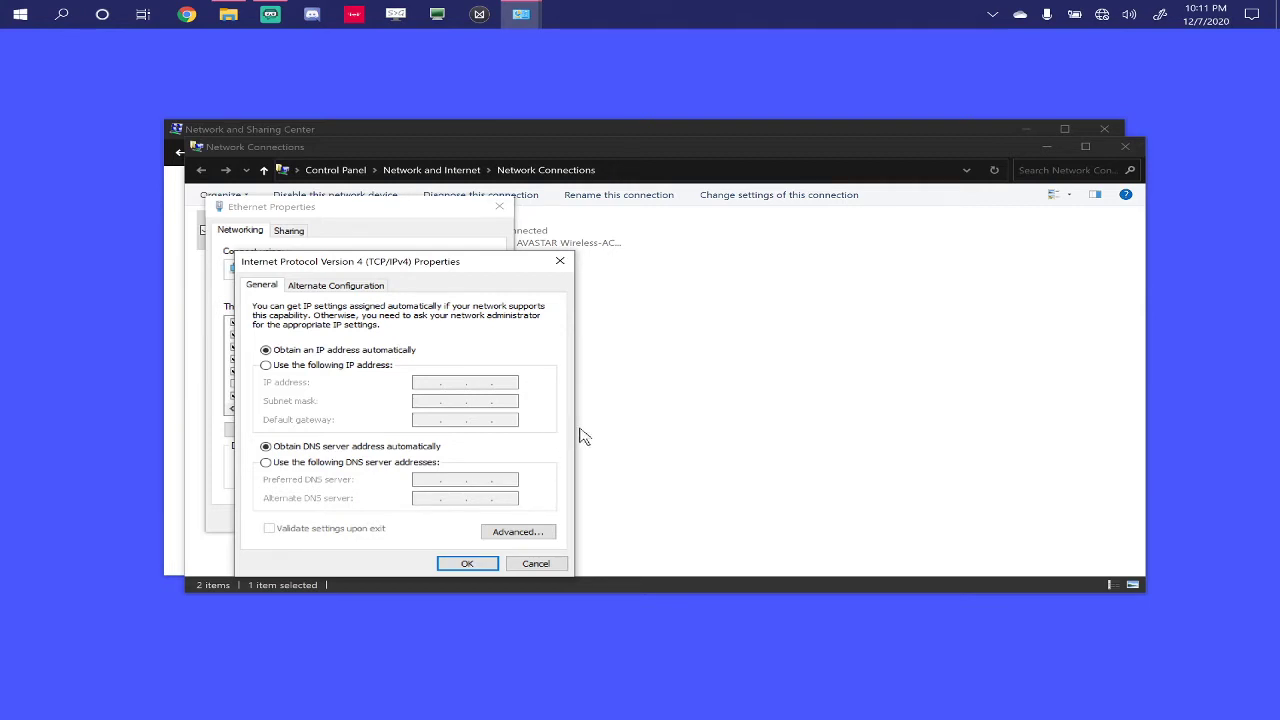
pyautogui.moveTo(555, 375)
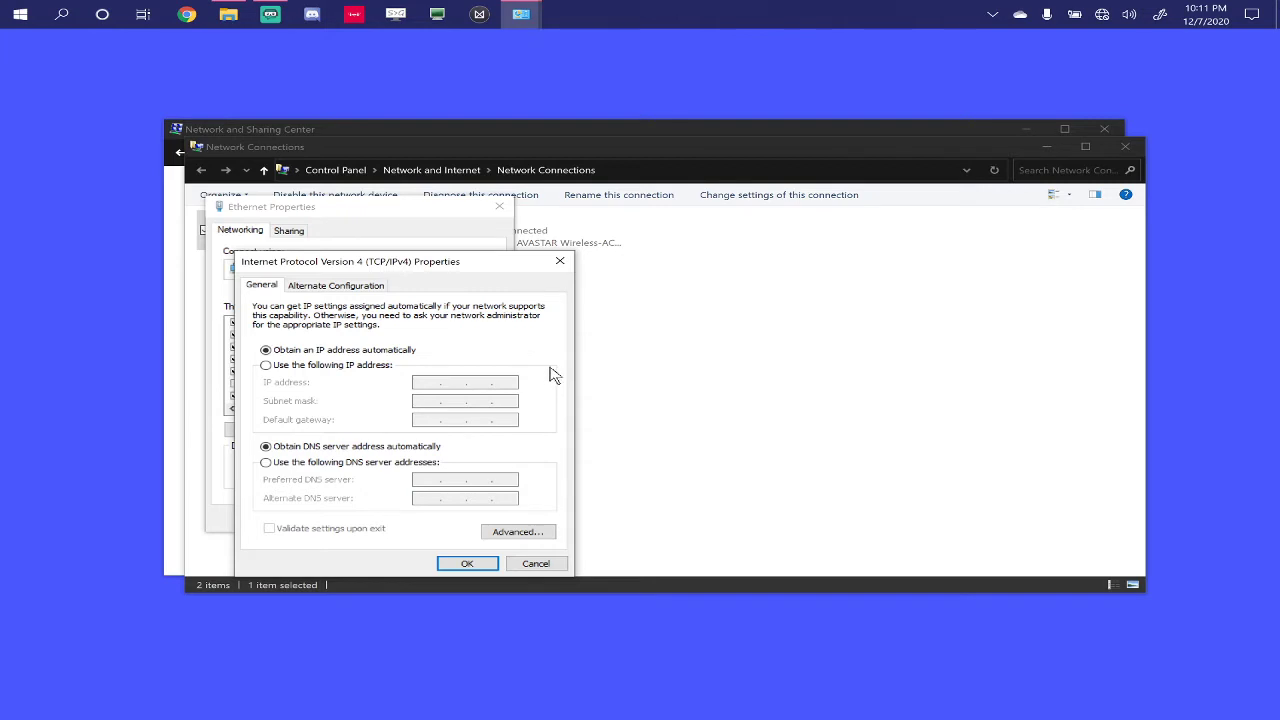
pyautogui.moveTo(562, 373)
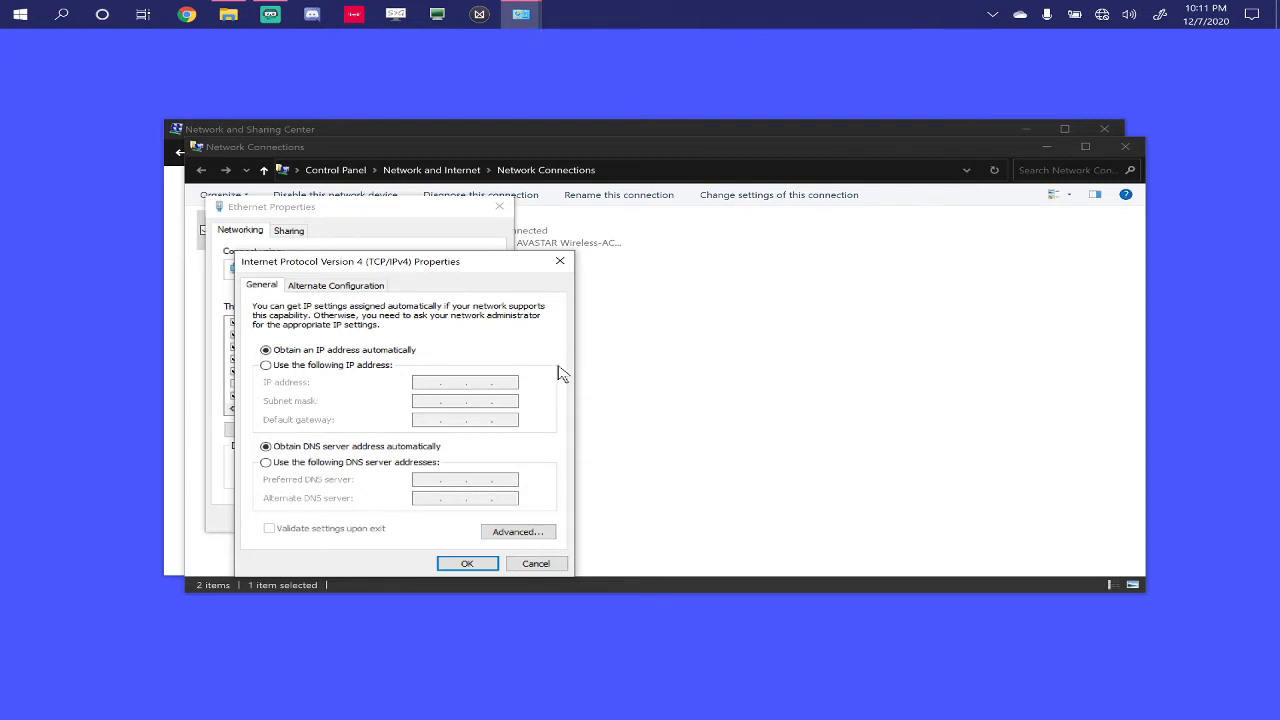
pyautogui.moveTo(722, 53)
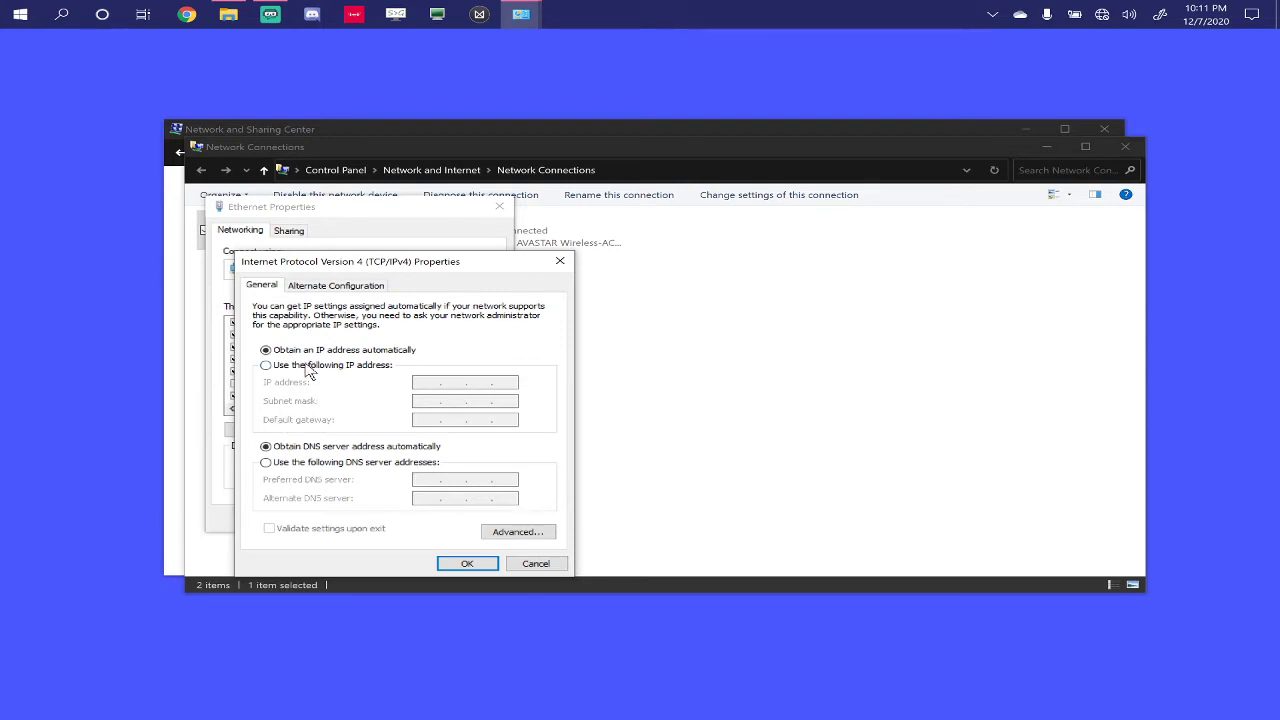
pyautogui.click(266, 365)
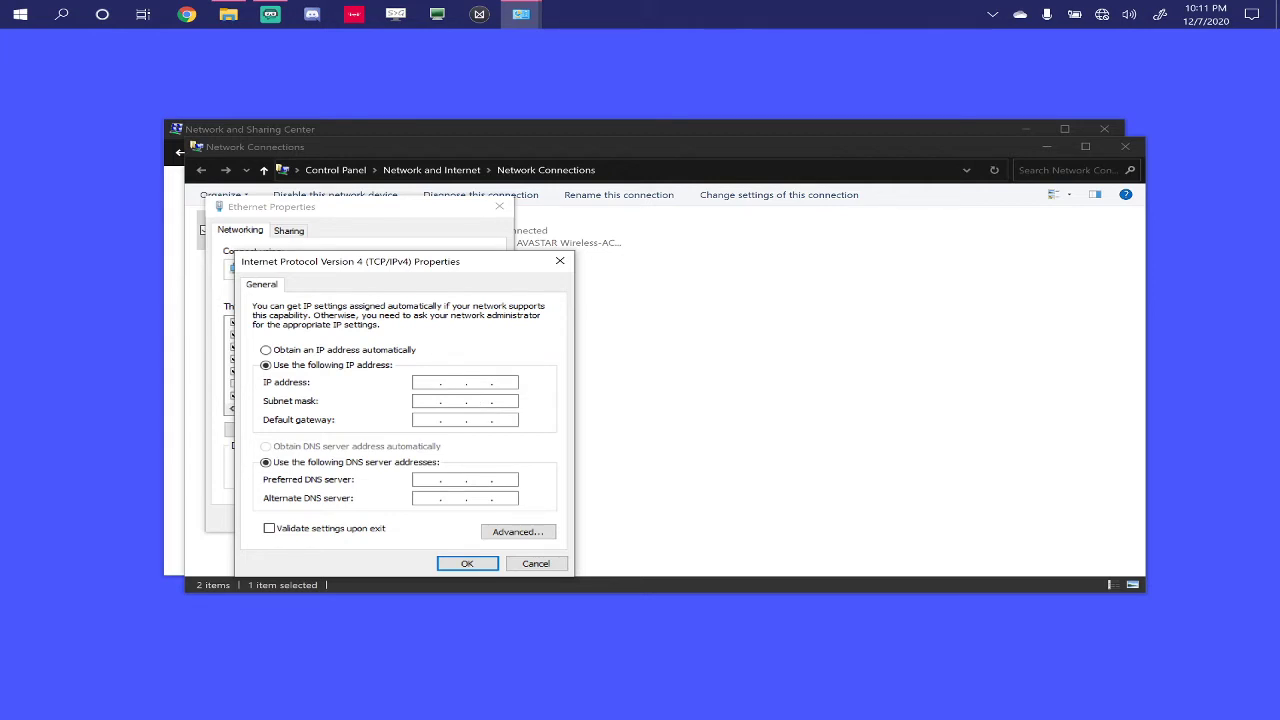
# - Start filling the IP address field with 192.168.0 toward 192.168.0.11
pyautogui.click(465, 382)
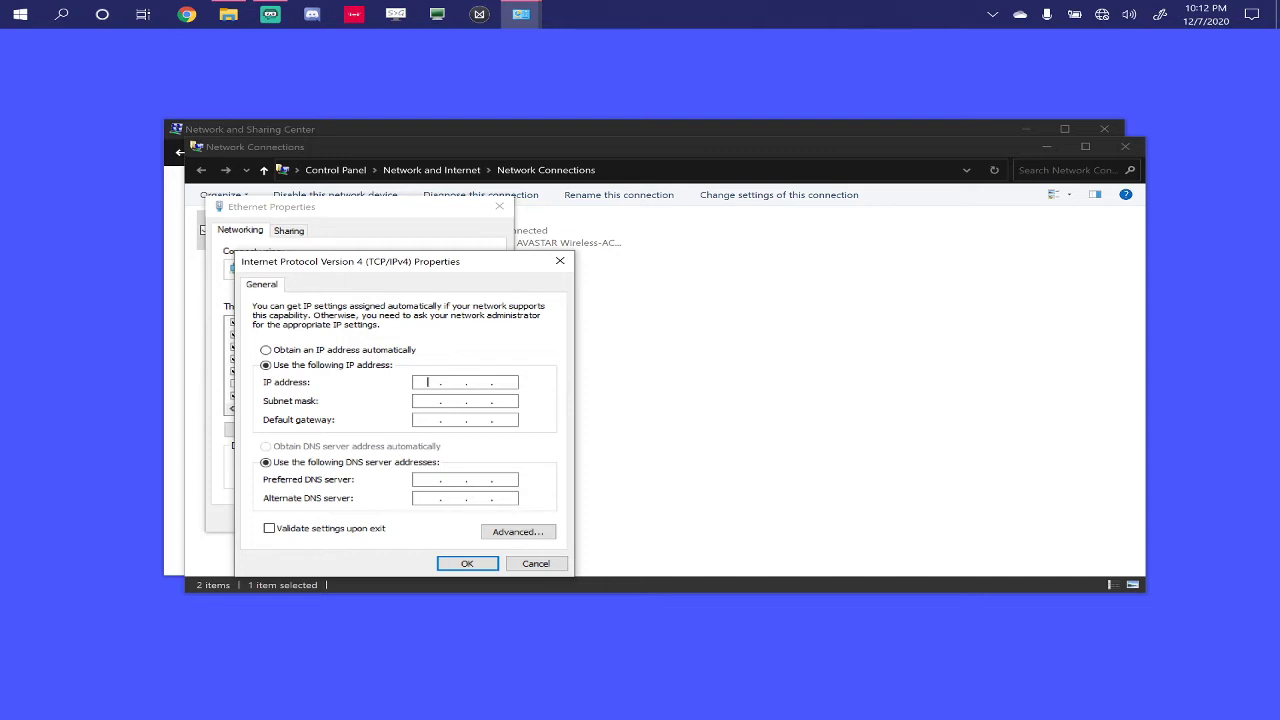
pyautogui.write('192 .  .  .')
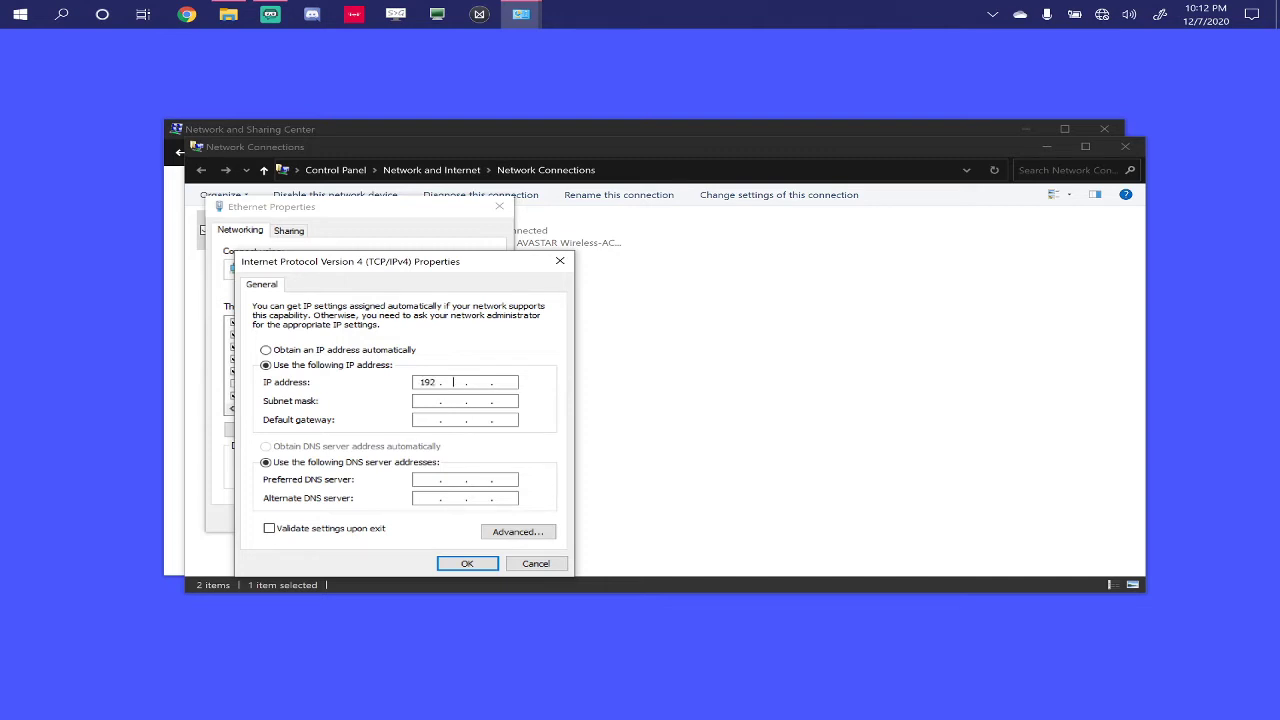
pyautogui.write('168.0')
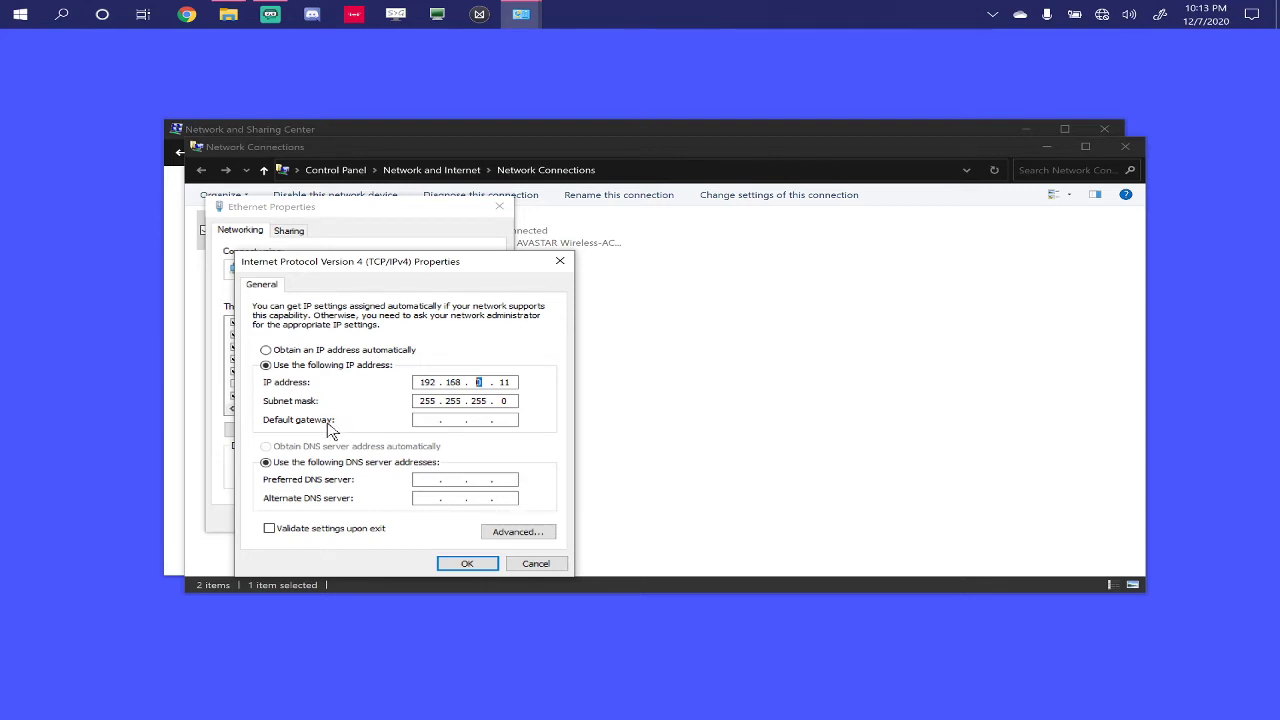
pyautogui.moveTo(335, 433)
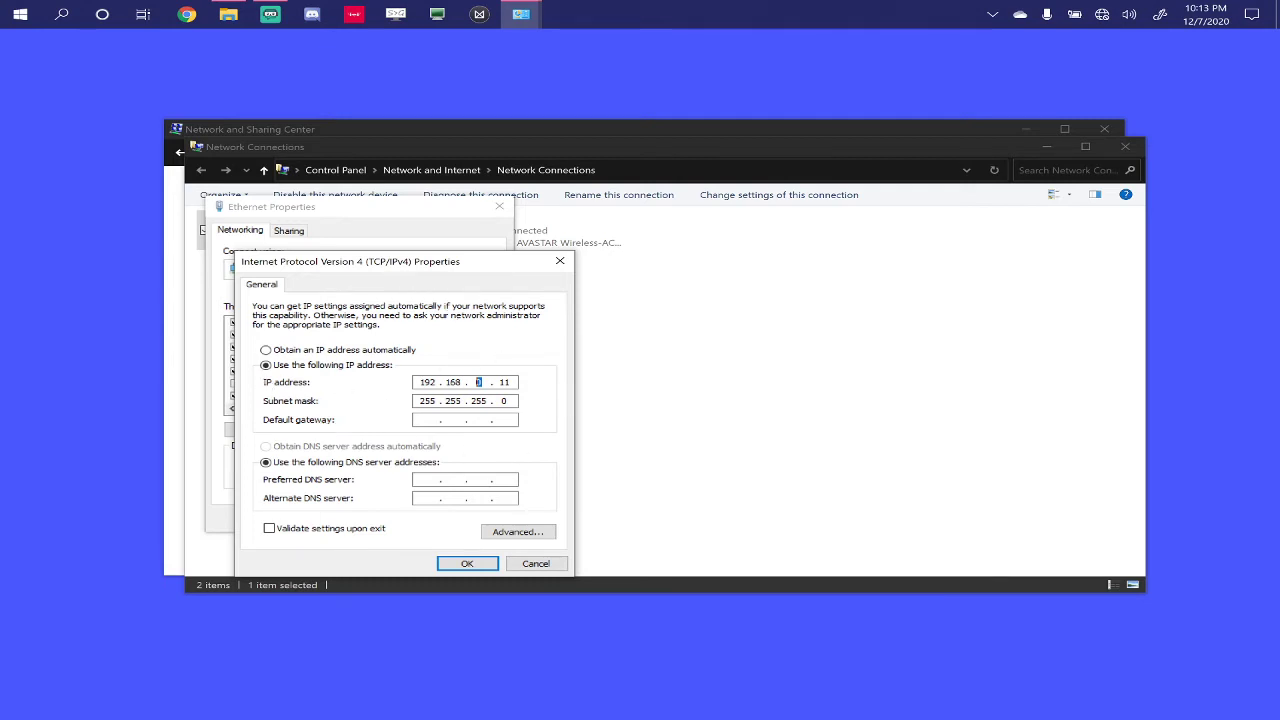
pyautogui.moveTo(649, 401)
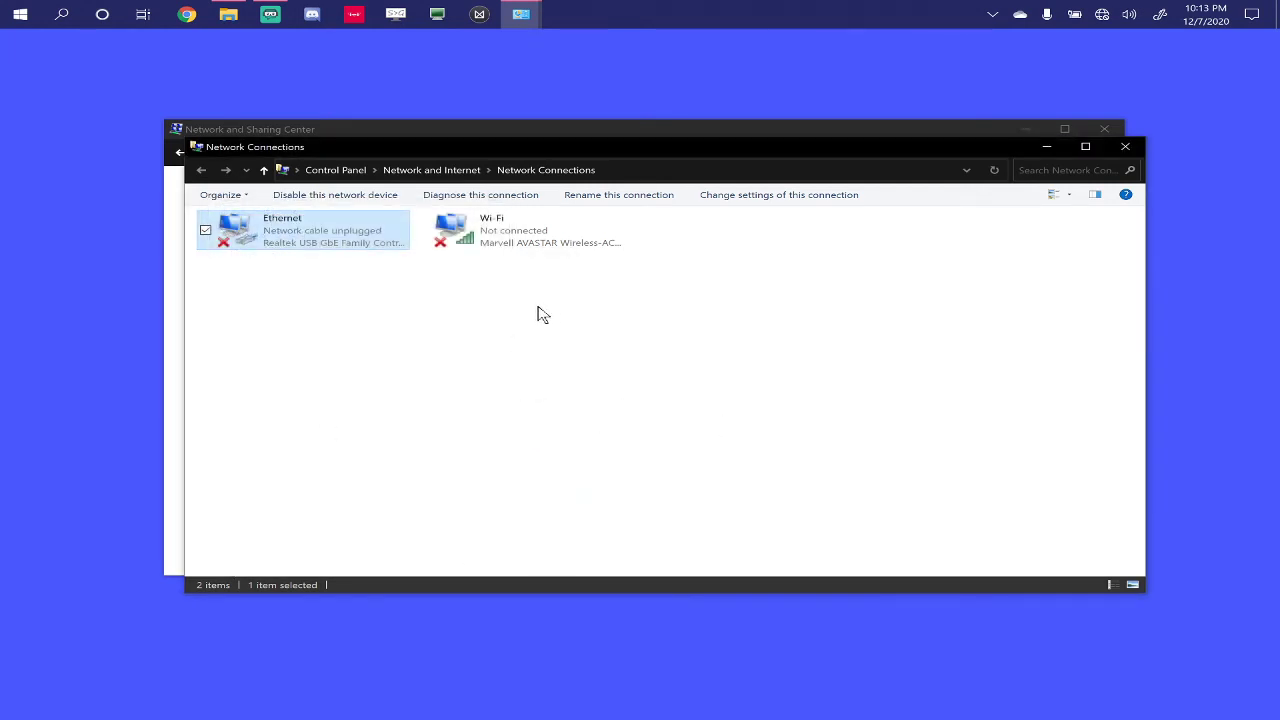
pyautogui.moveTo(564, 305)
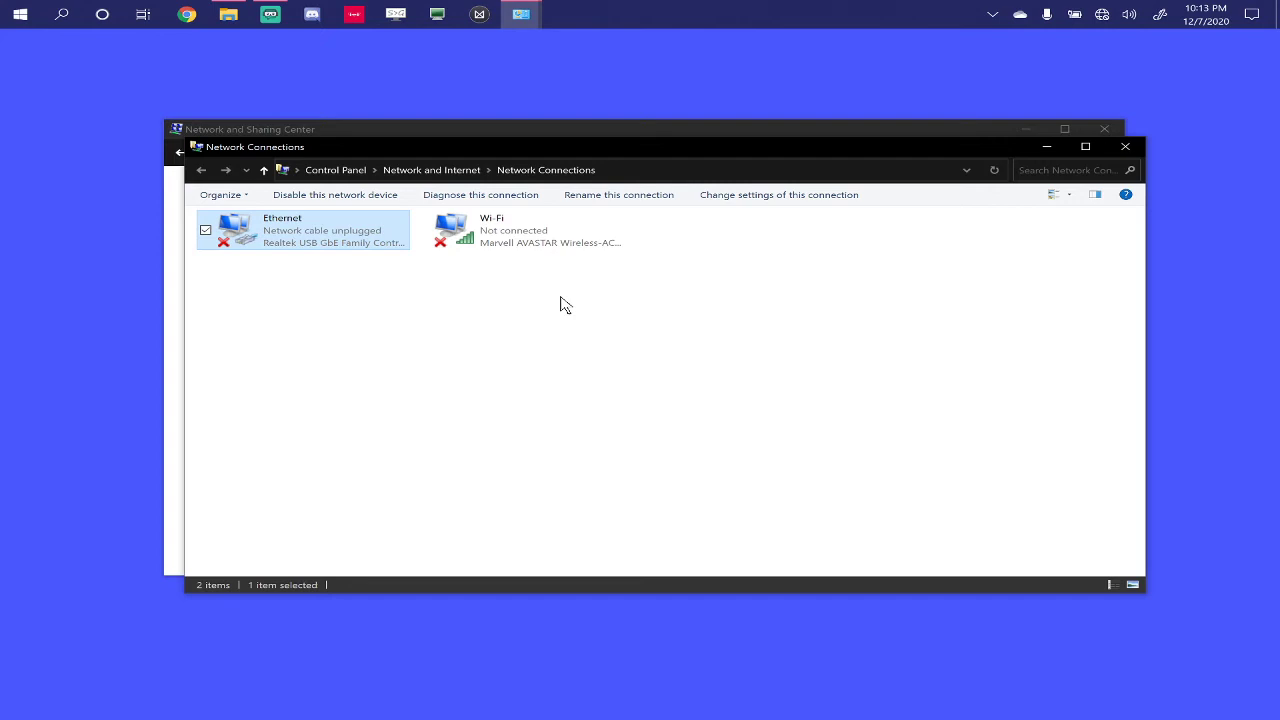
pyautogui.moveTo(642, 223)
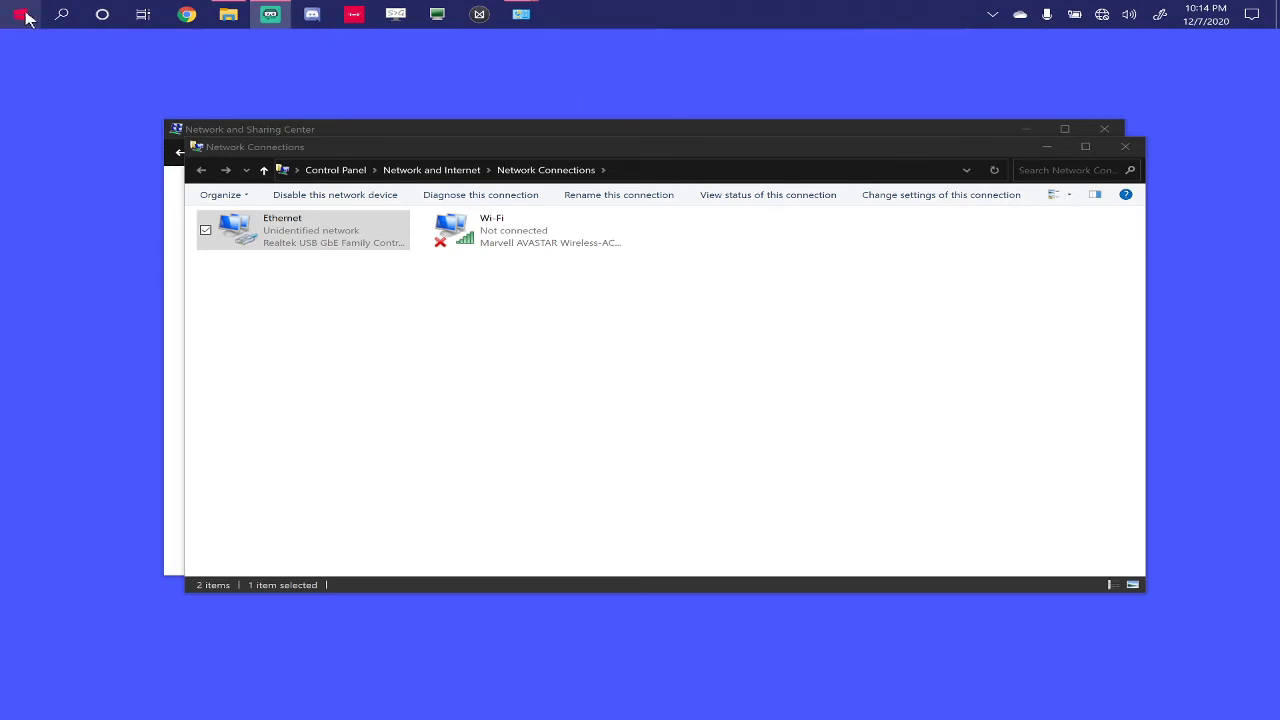
# - Open Windows search from the taskbar to find an app
pyautogui.click(61, 14)
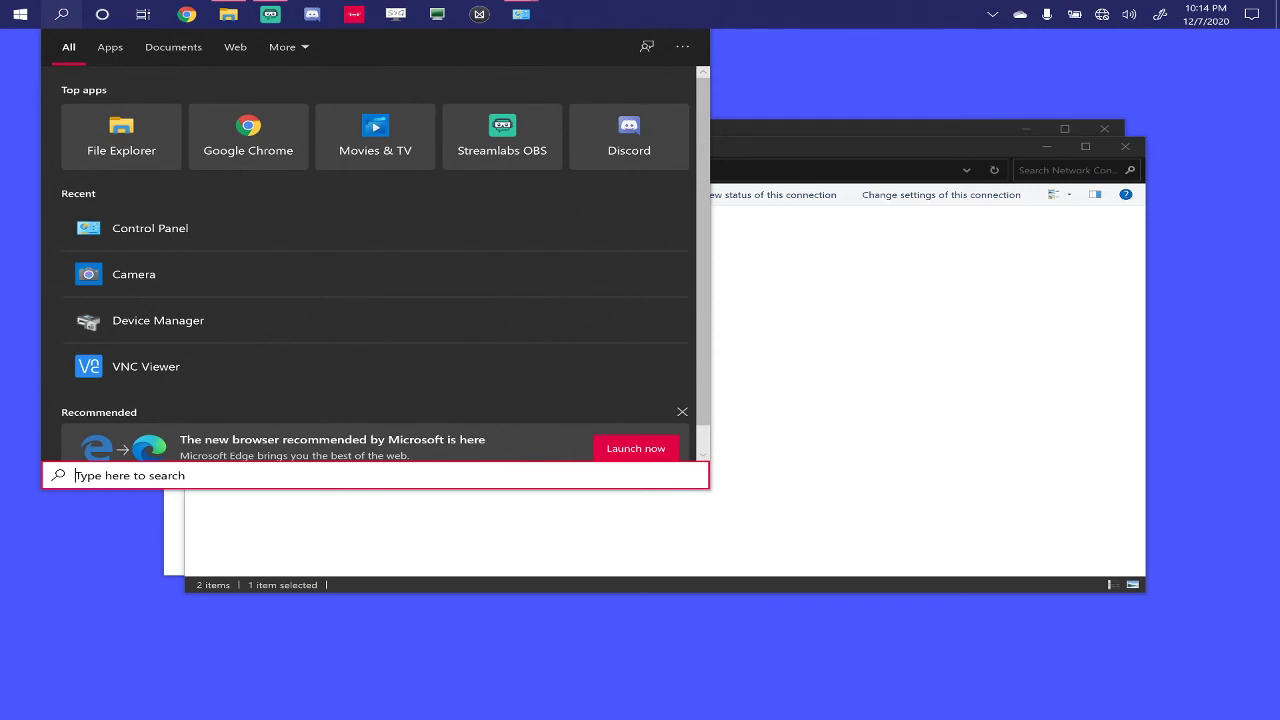
# - Launch Command Prompt by searching 'cmd' and run ping 192.168.0.10
pyautogui.write('cmd')
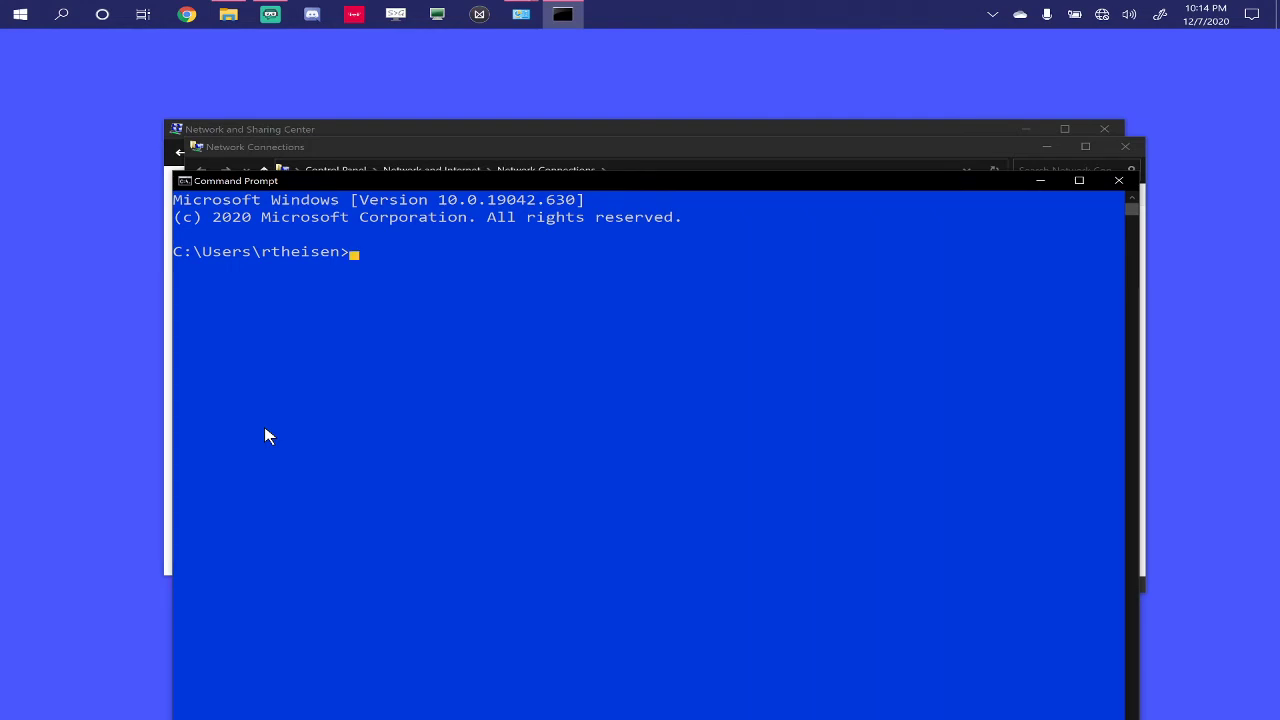
pyautogui.write('pi')
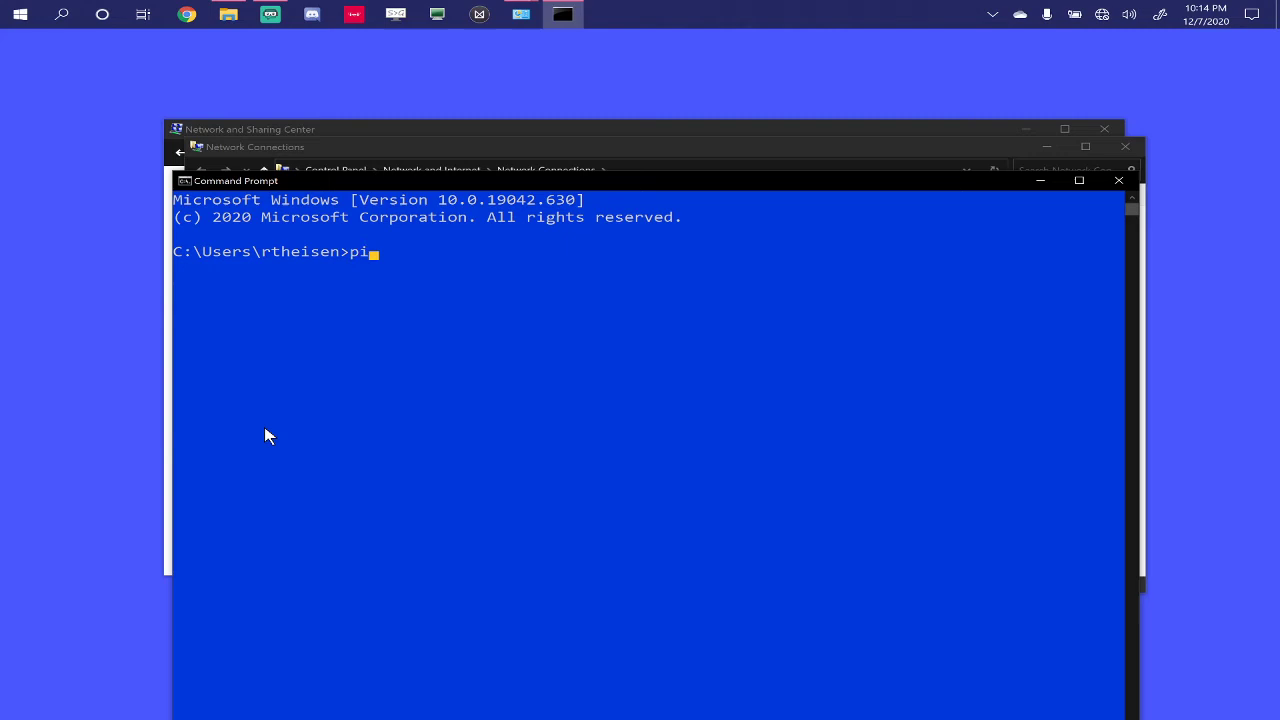
pyautogui.write('ng')
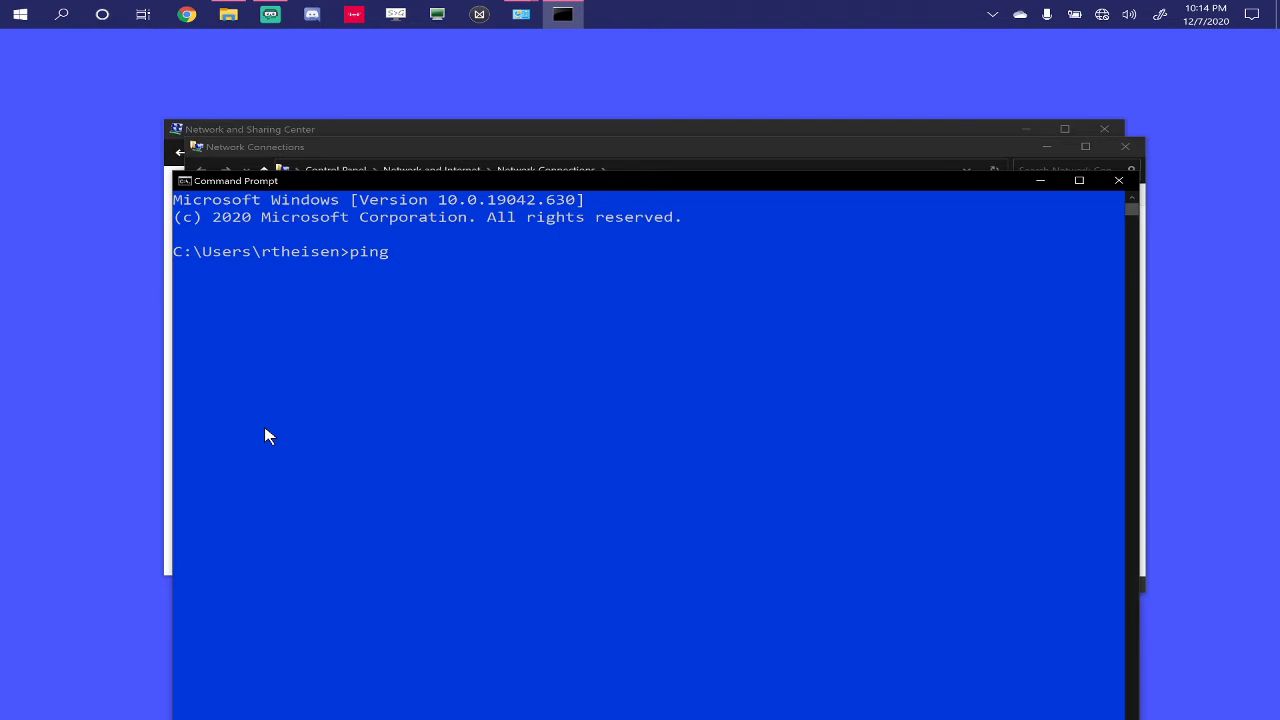
pyautogui.write('192.168')
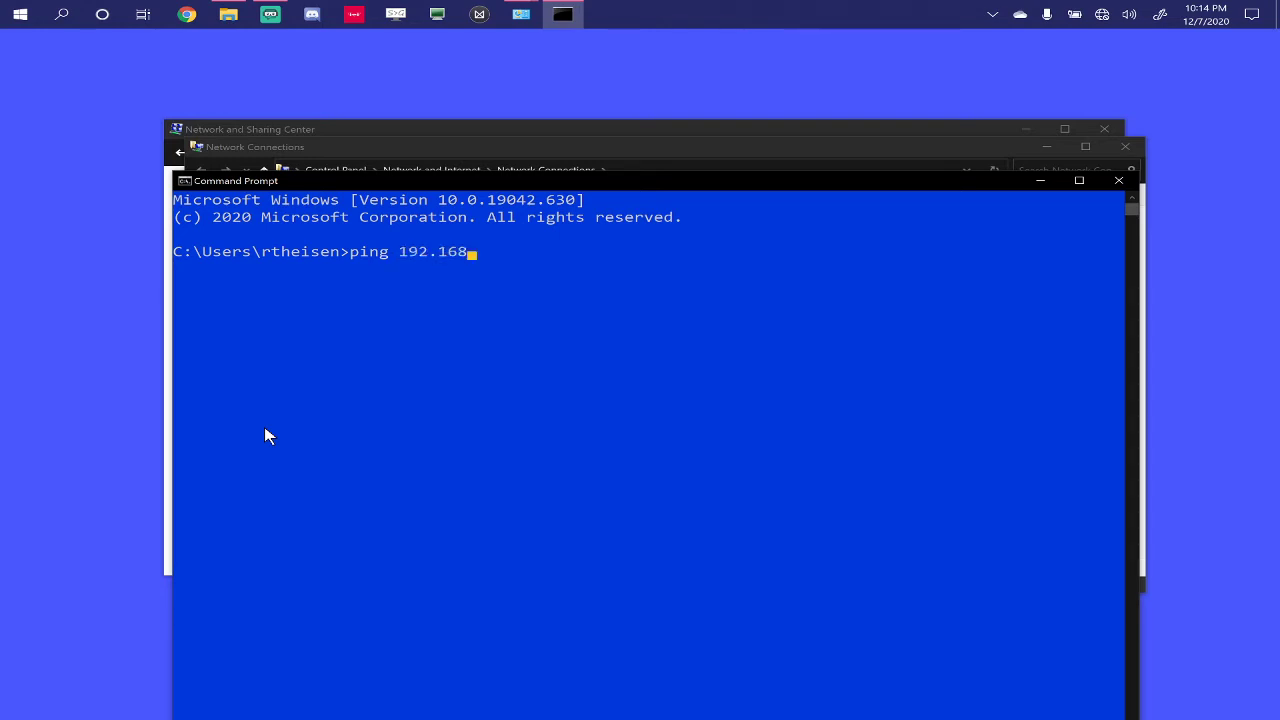
pyautogui.write('.0.10')
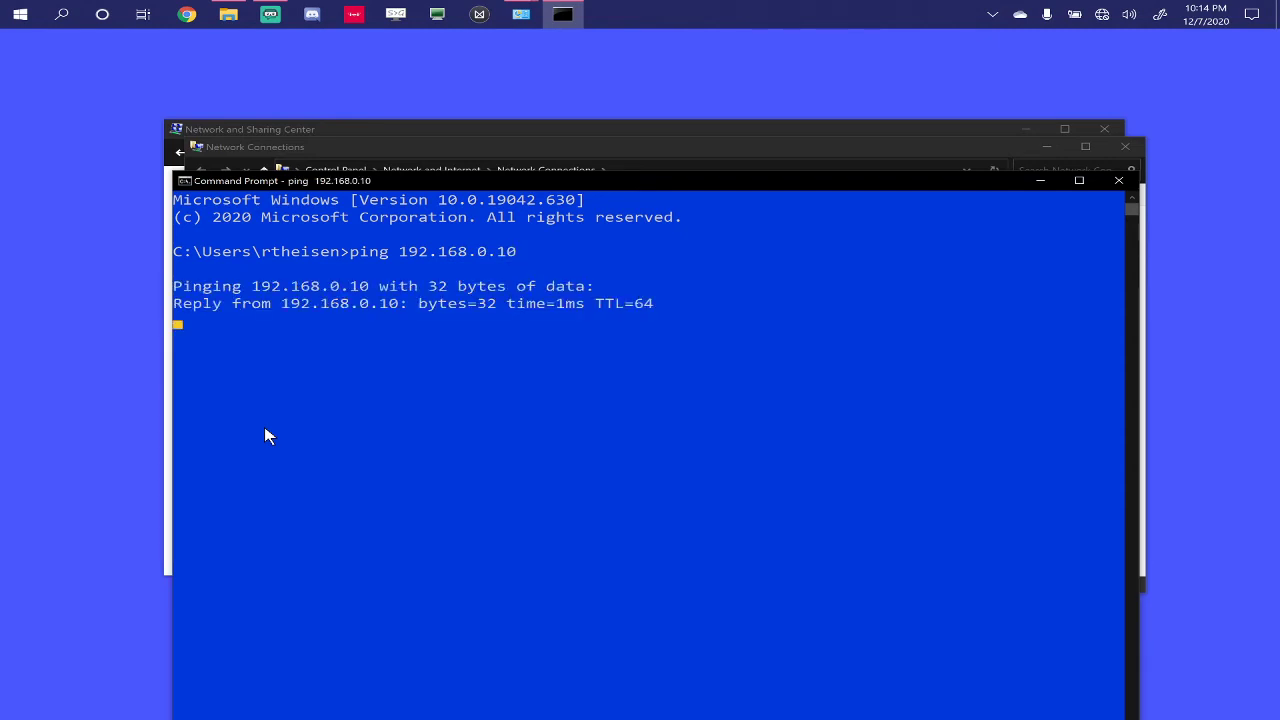